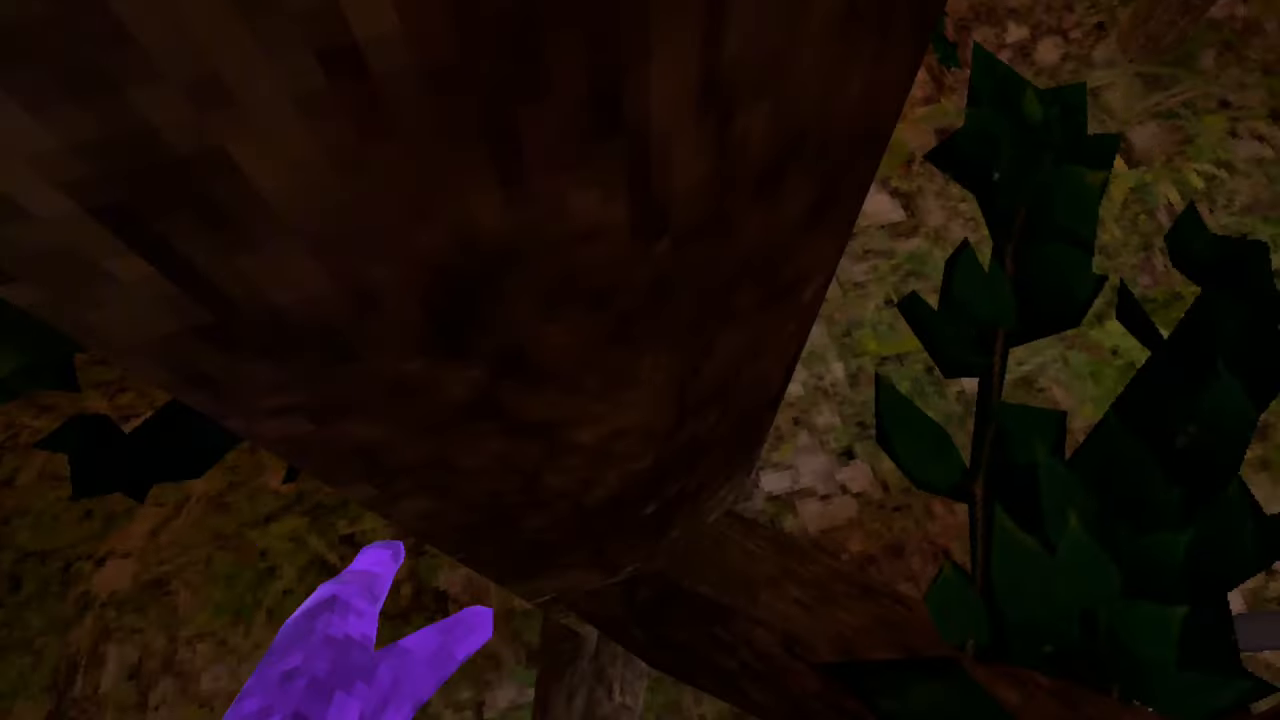
pyautogui.moveTo(640, 360)
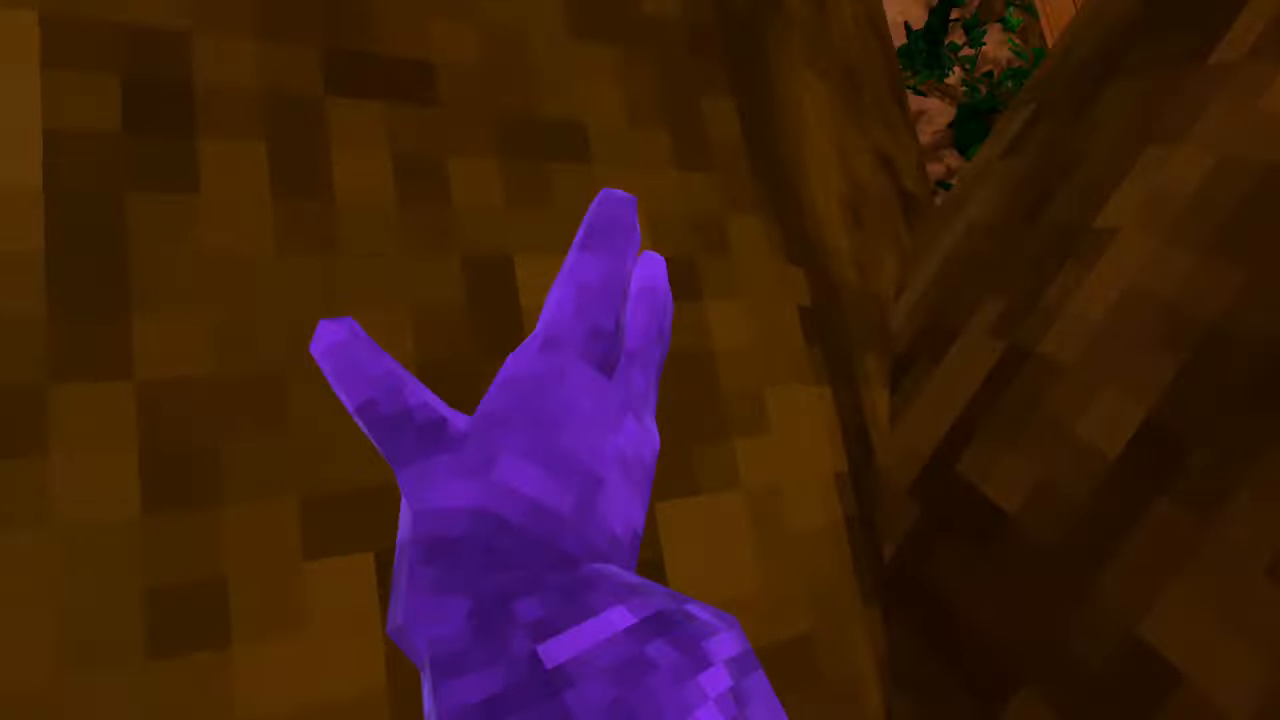
pyautogui.moveTo(640, 360)
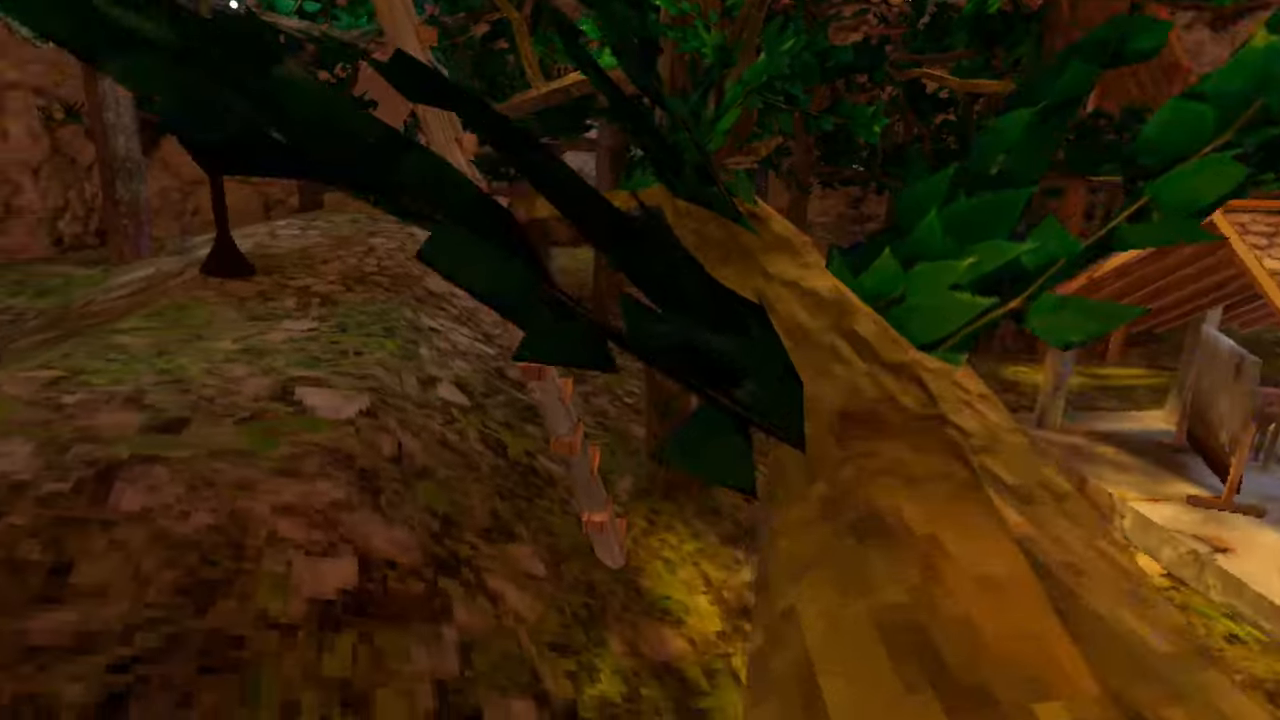
pyautogui.moveTo(640, 360)
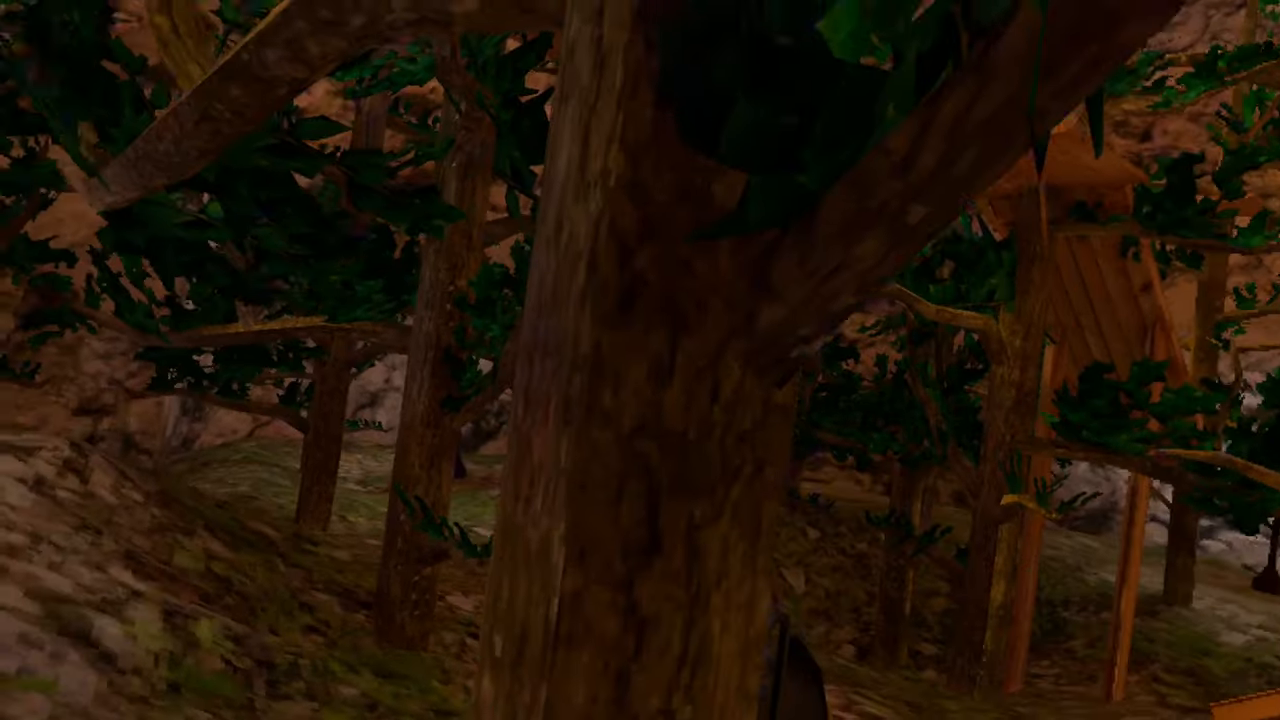